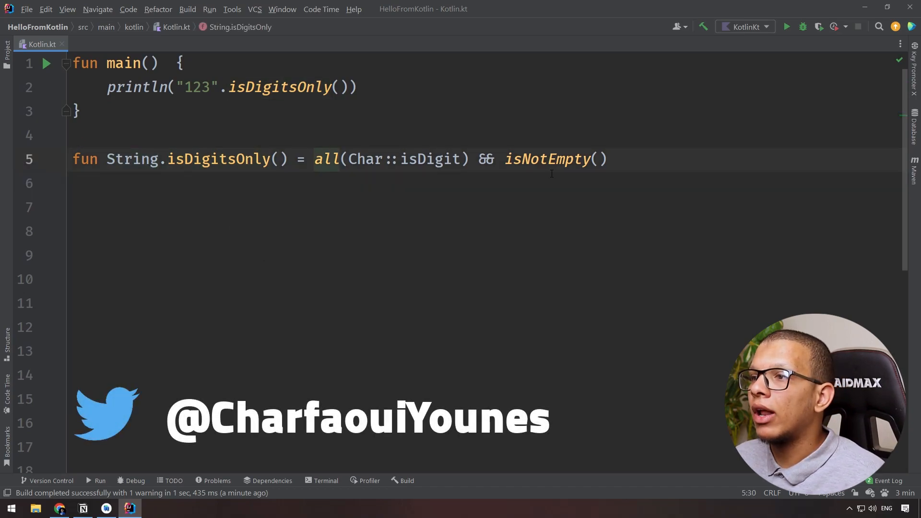
- Review the isDigitsOnly extension and its call on "123" in main
left_click(130, 160)
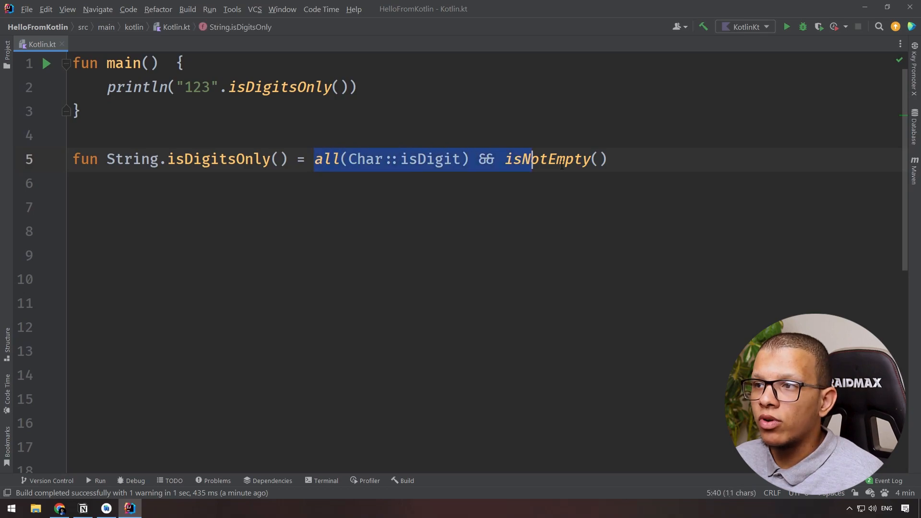
left_click(340, 87)
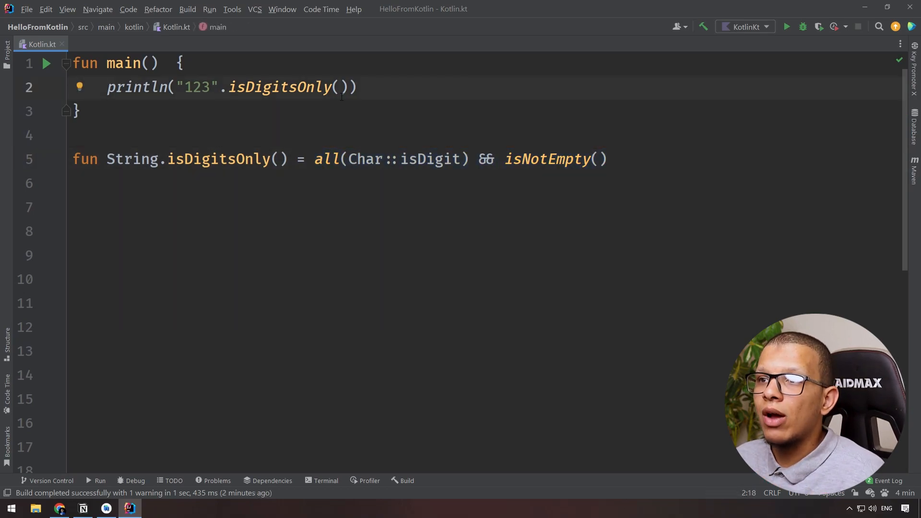
double_click(281, 87)
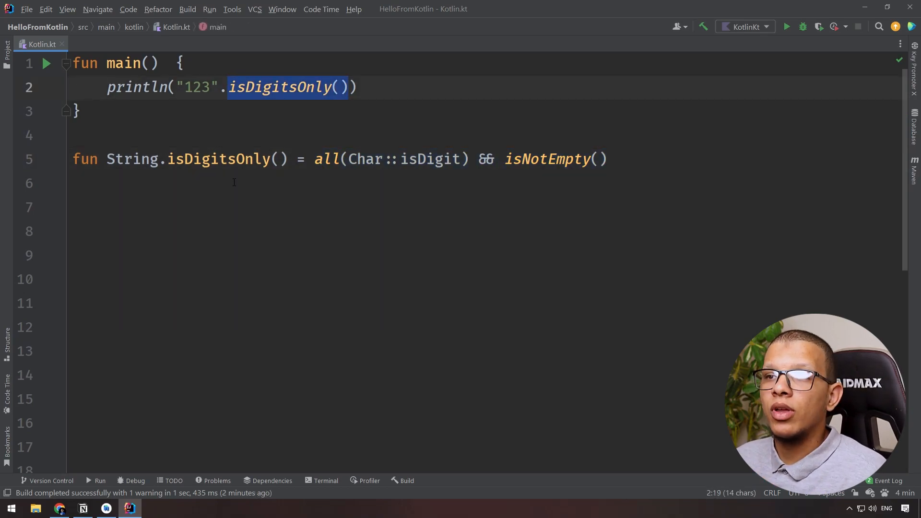
left_click(282, 87)
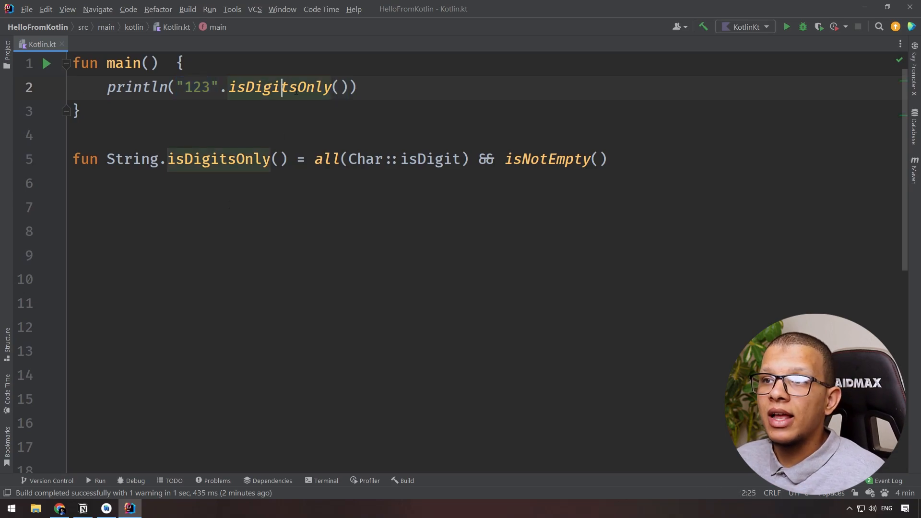
double_click(198, 86)
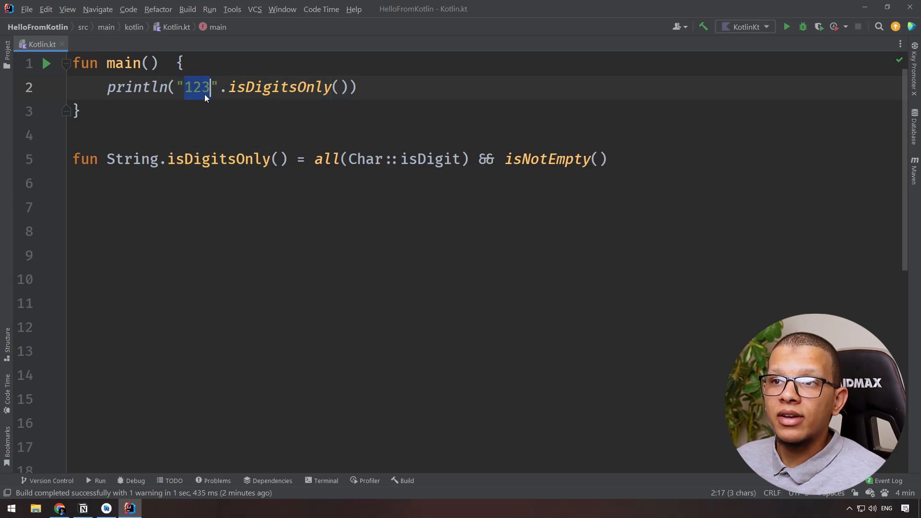
left_click(123, 159)
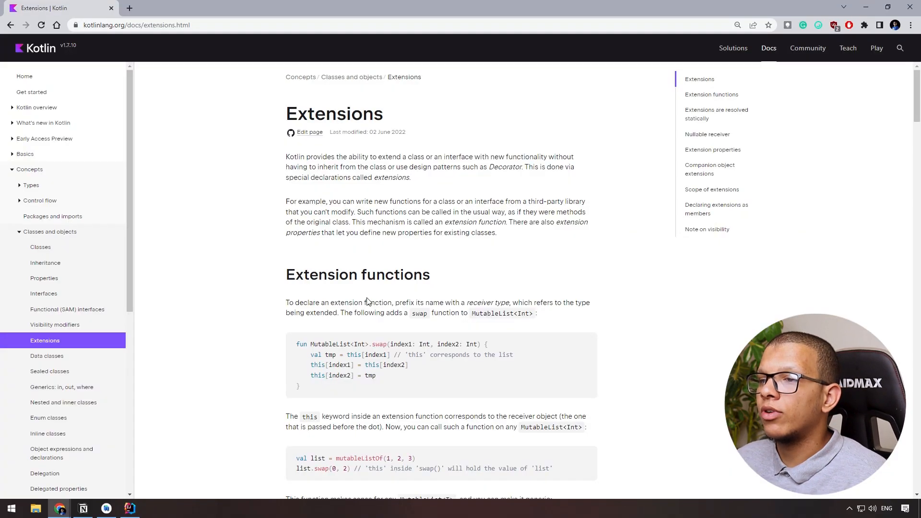
- Show the Kotlin bytecode for Kotlin.kt from Tools > Kotlin
left_click(716, 114)
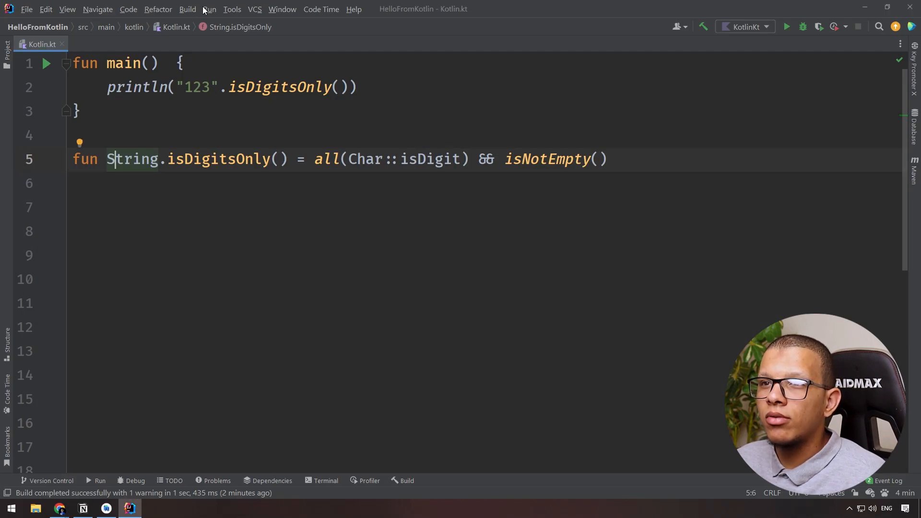
left_click(232, 8)
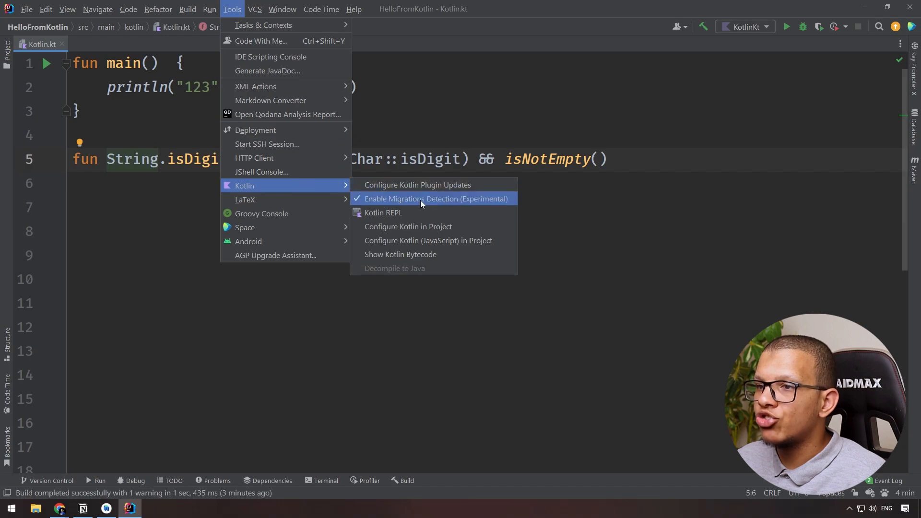
left_click(400, 254)
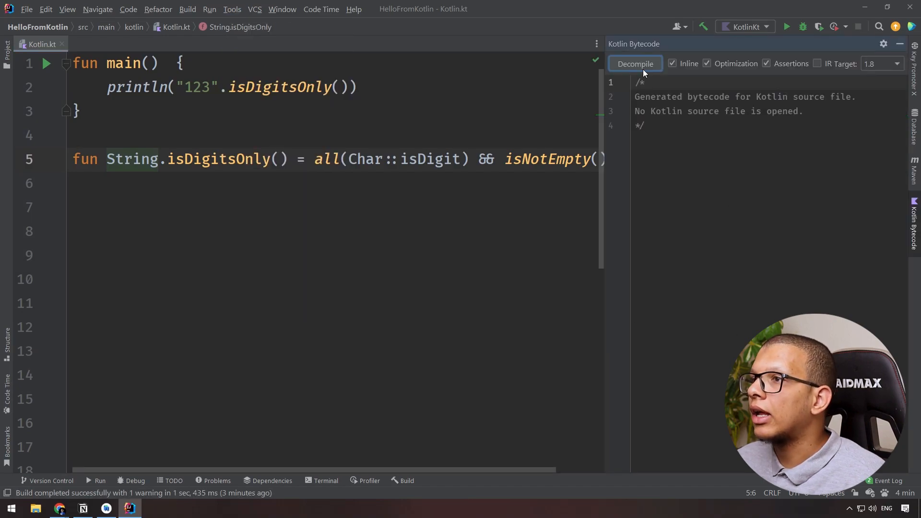
- Decompile to Java, inspect main's isDigitsOnly call, then return to Kotlin.kt
left_click(635, 63)
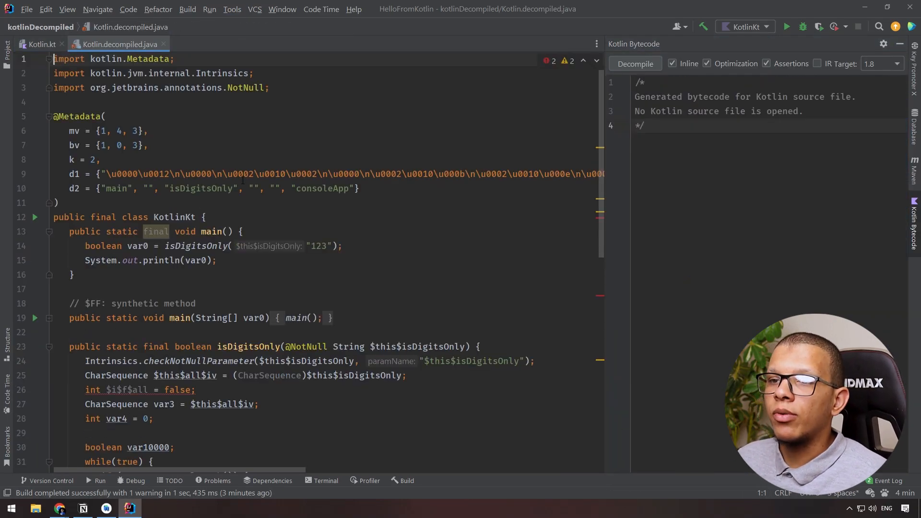
scroll("down", 3)
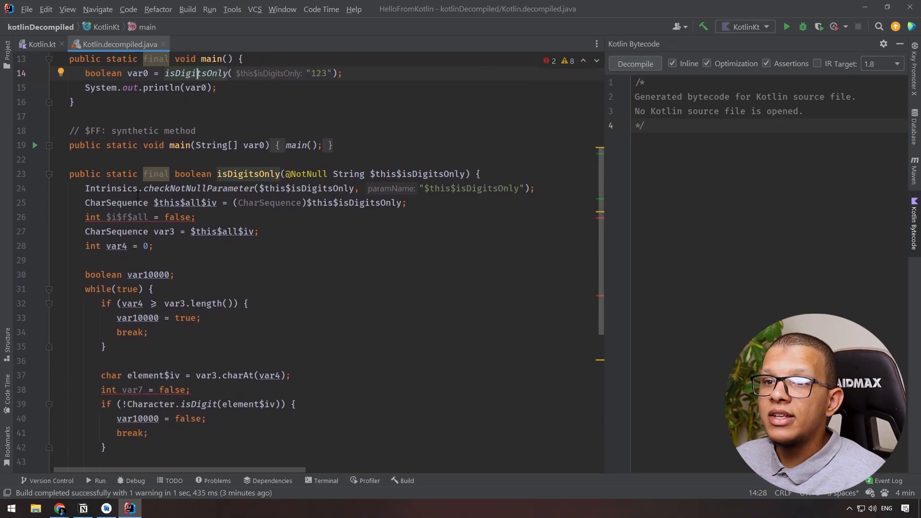
left_click(236, 174)
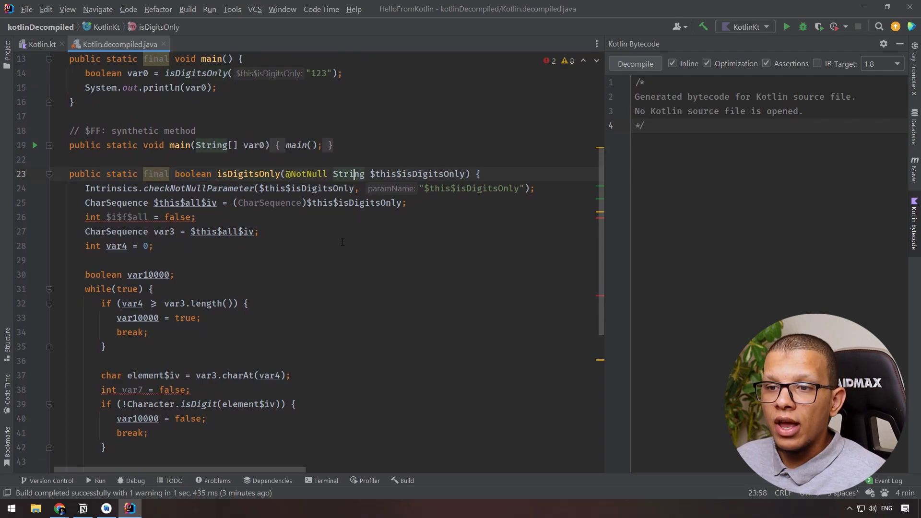
scroll("down", 3)
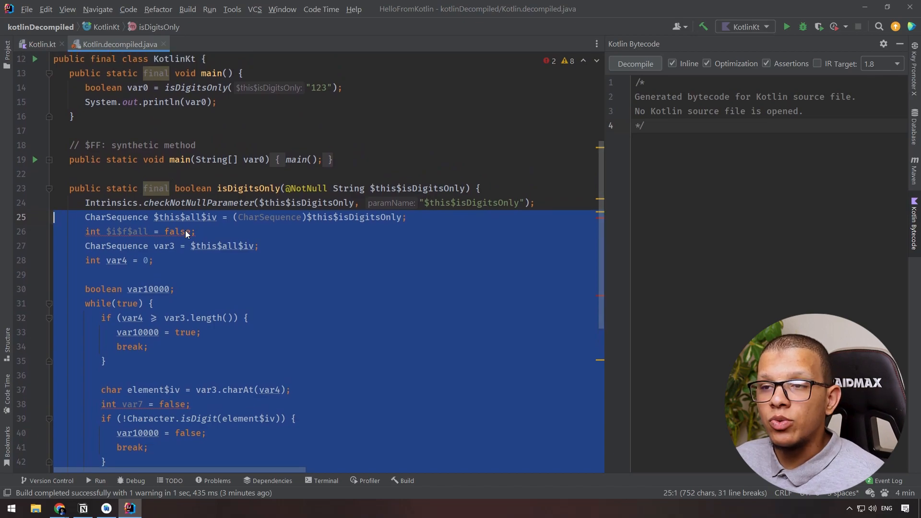
mouse_move(184, 277)
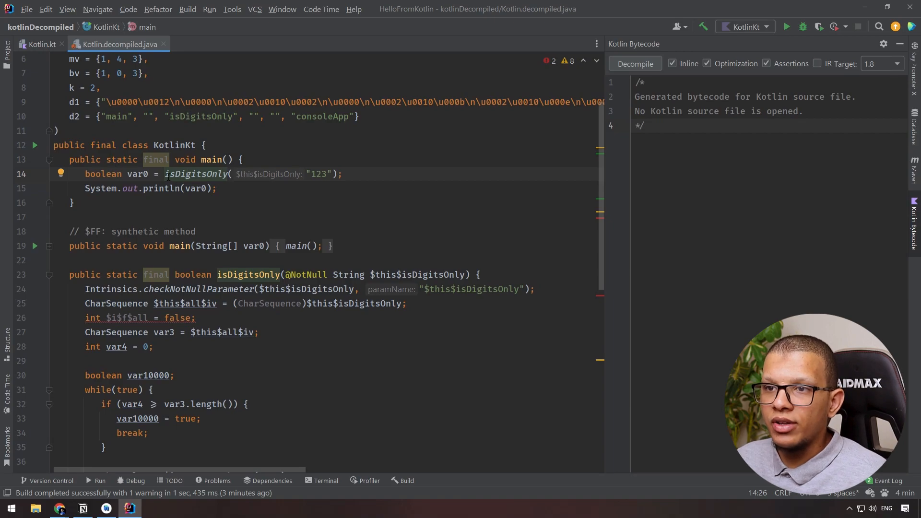
left_click(36, 44)
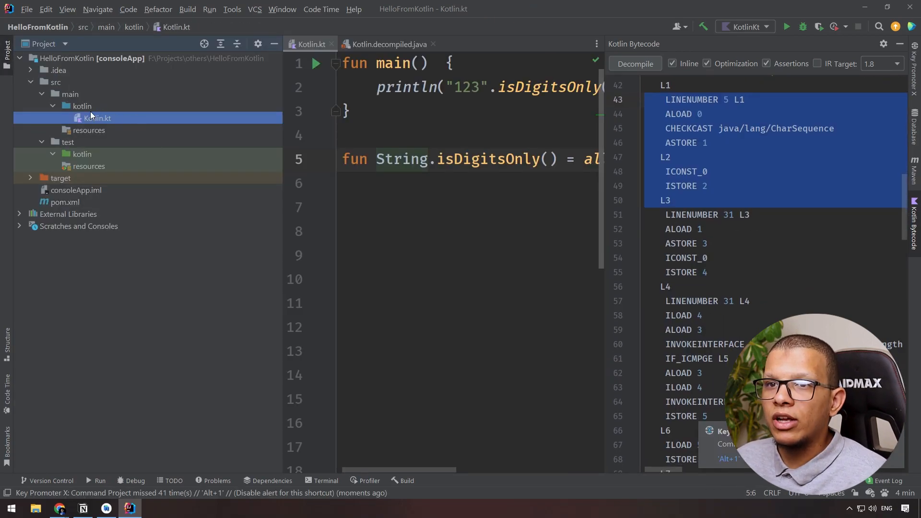
- Create a new Kotlin file in the kotlin source folder
right_click(96, 118)
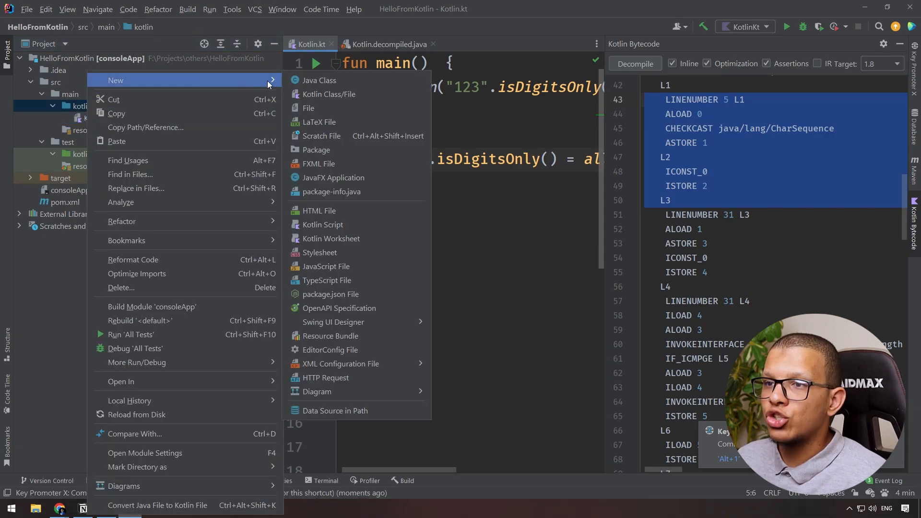
left_click(329, 94)
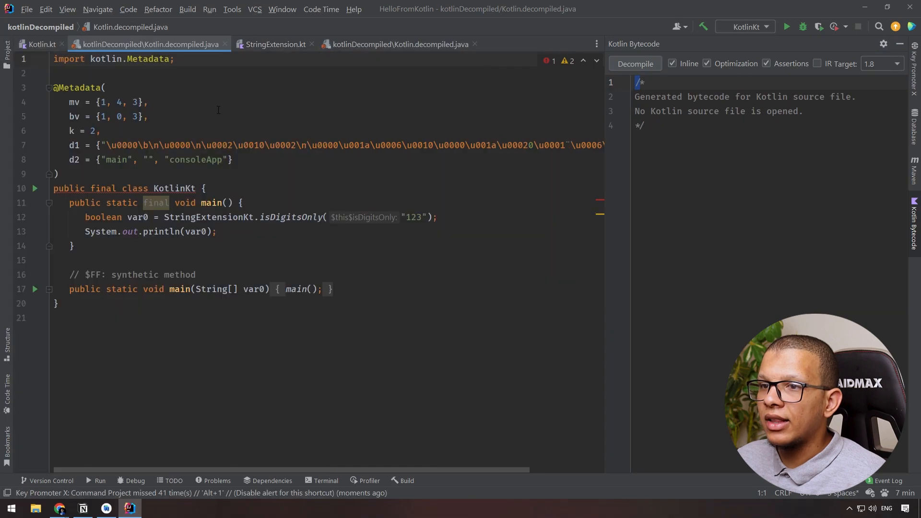
- Inspect the StringExtensionKt class, then view StringExtension.decompiled.java
double_click(179, 217)
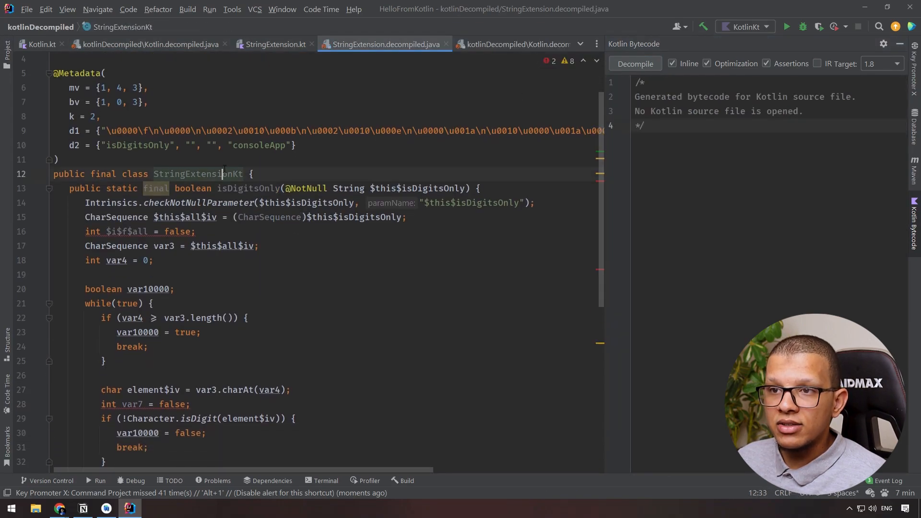
left_click(247, 188)
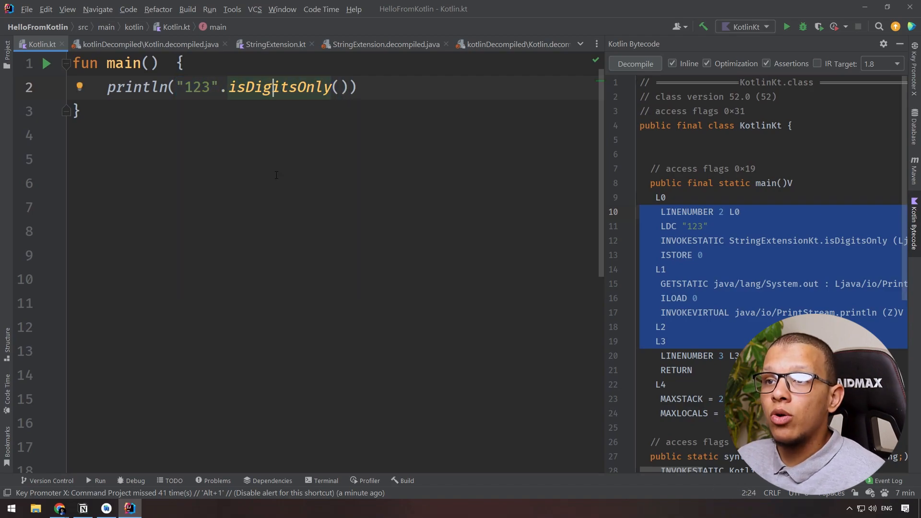
left_click(384, 44)
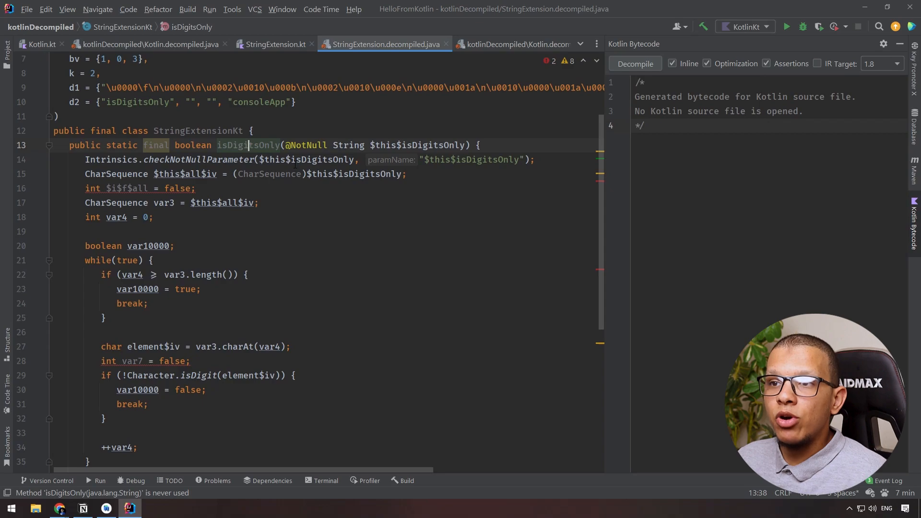